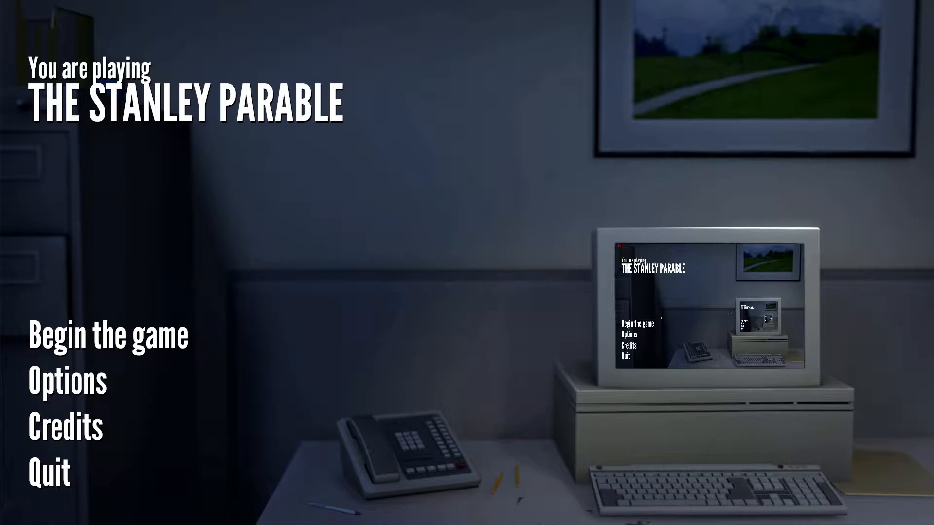
left_click(109, 335)
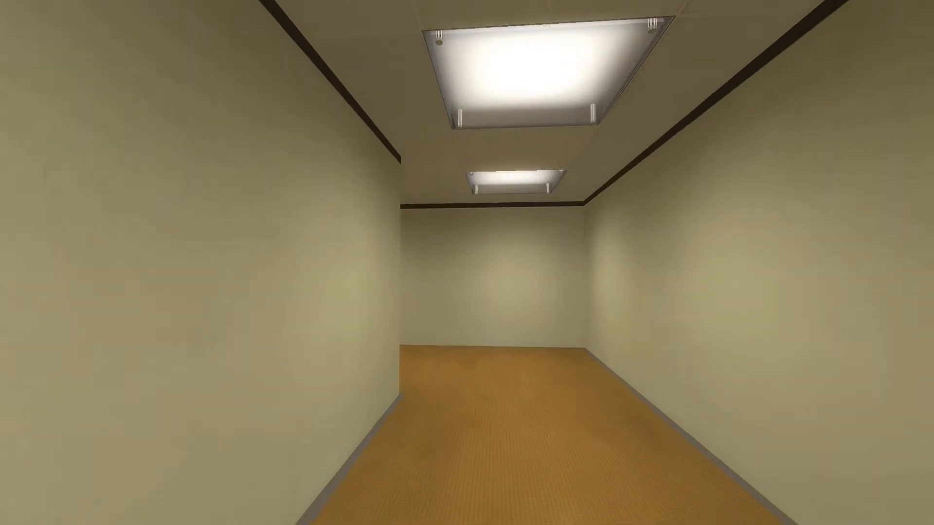
scroll("up", 3)
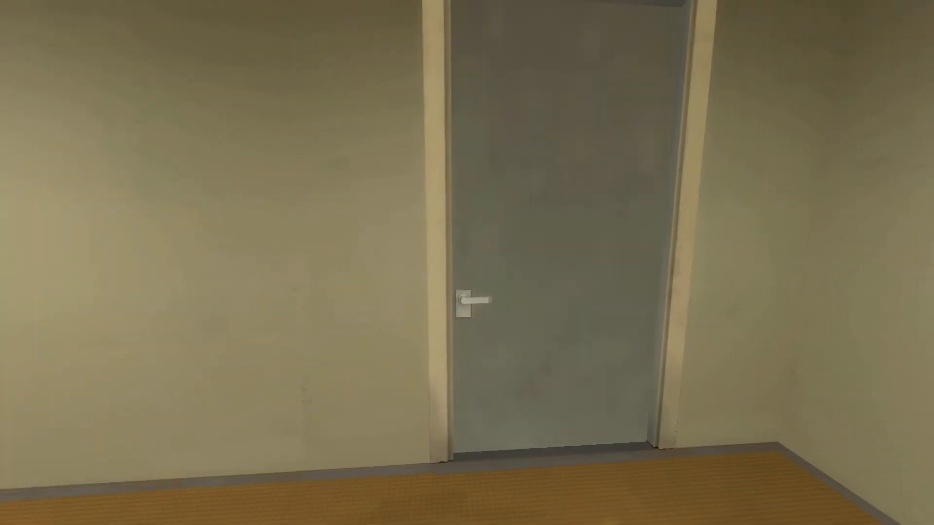
left_click(477, 298)
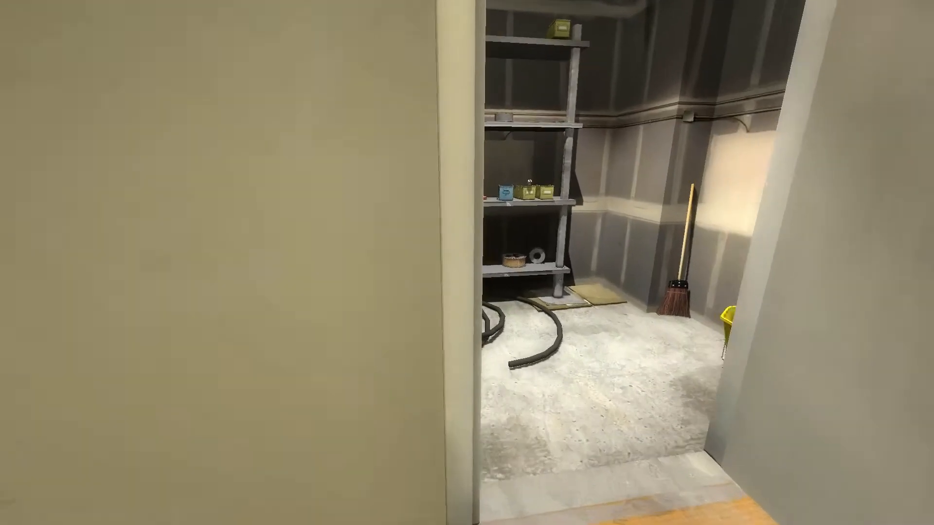
mouse_move(536, 239)
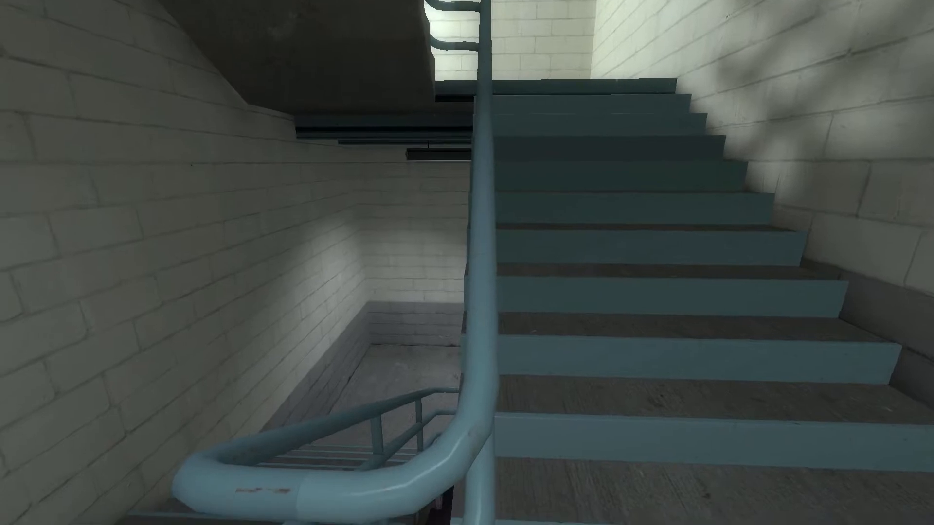
mouse_move(467, 263)
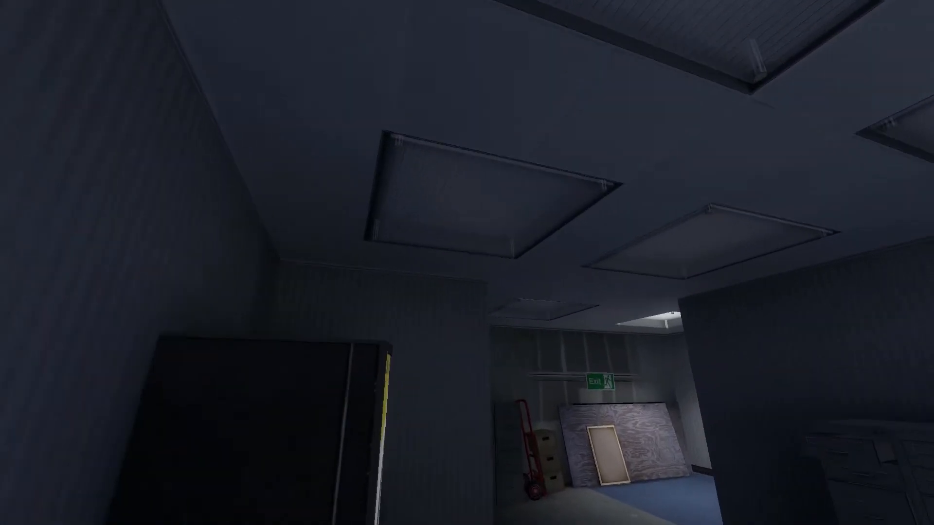
mouse_move(467, 262)
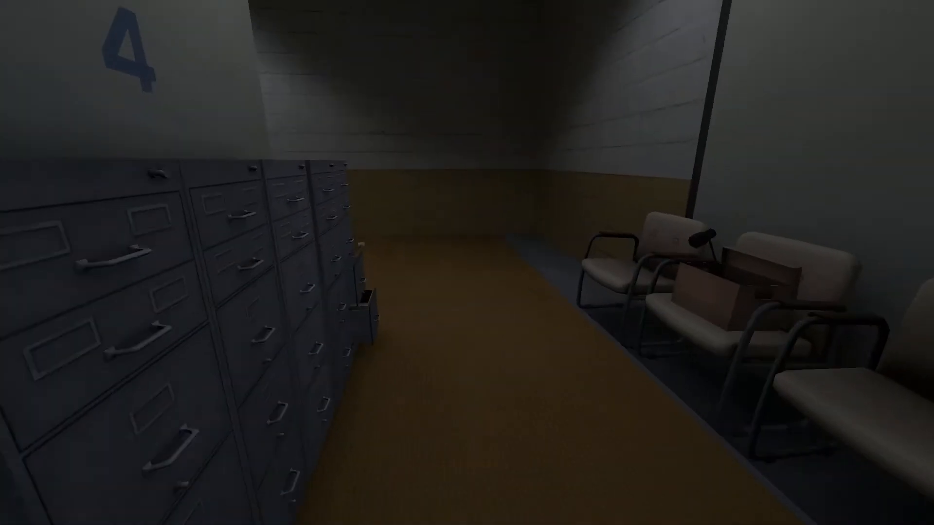
mouse_move(467, 263)
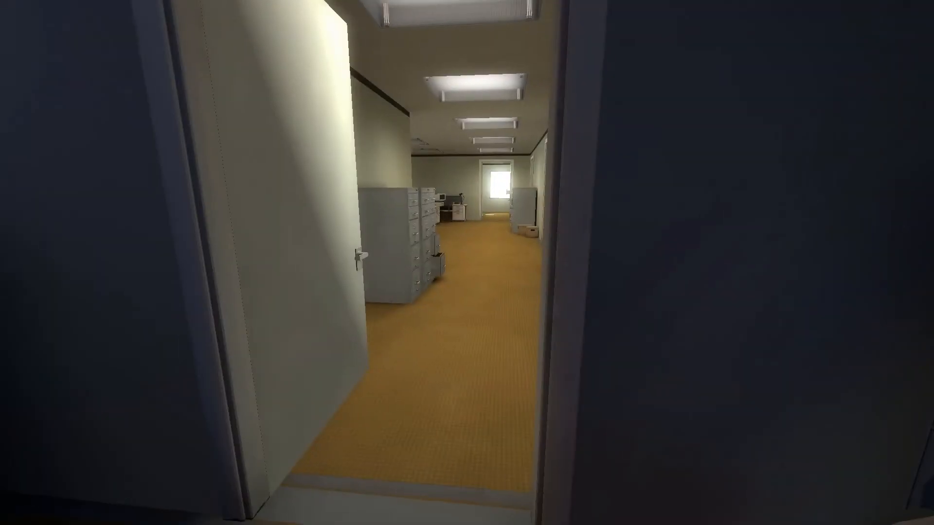
mouse_move(467, 263)
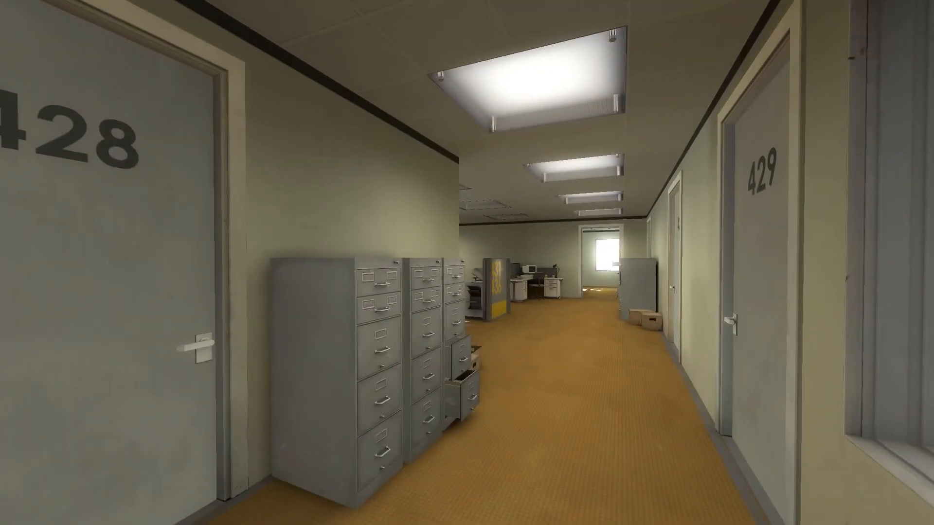
key("Escape")
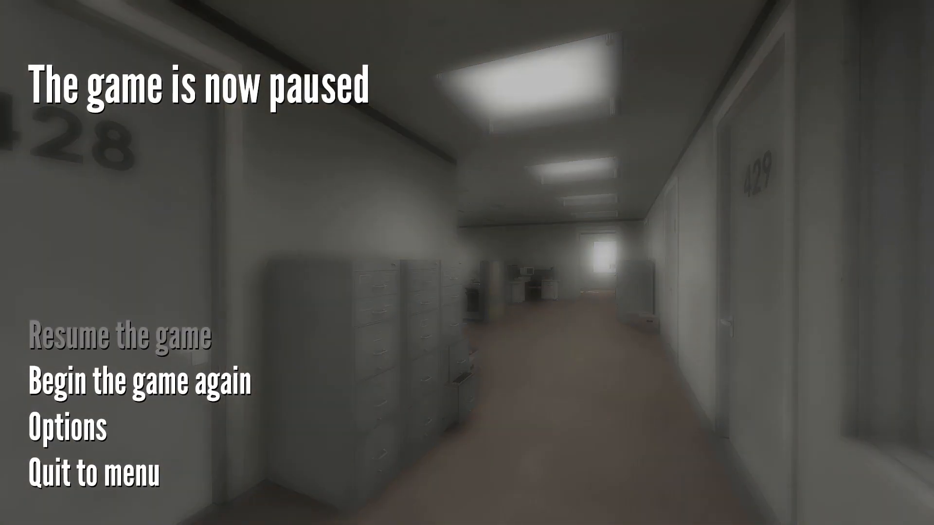